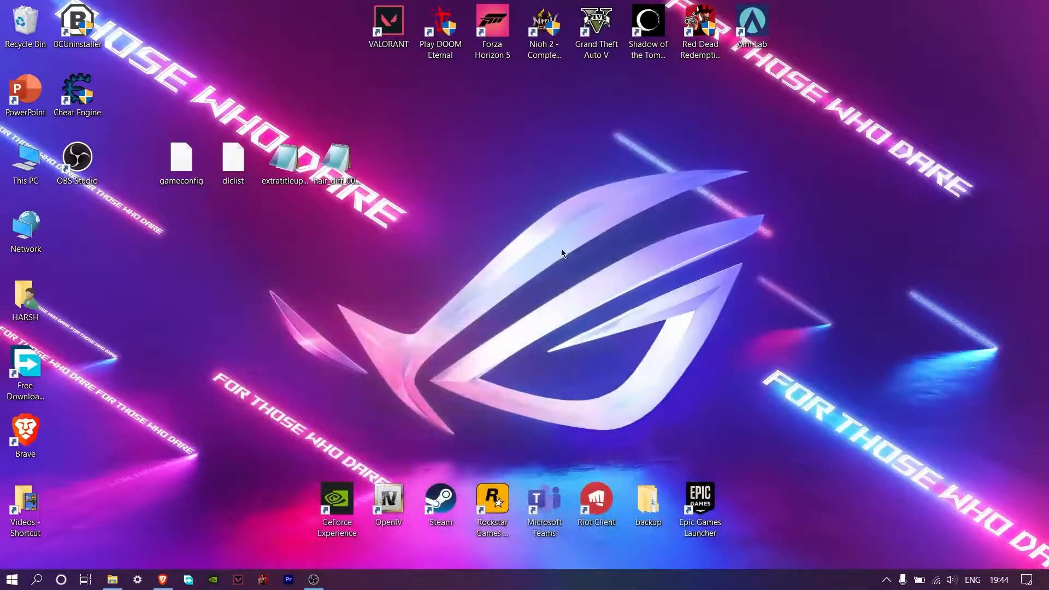
pyautogui.moveTo(457, 220)
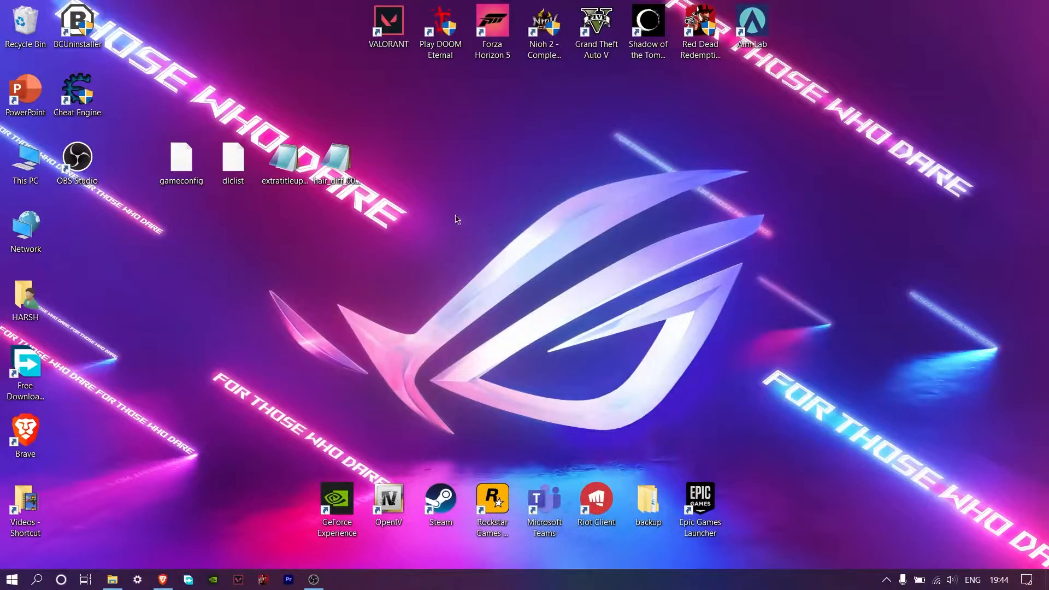
pyautogui.moveTo(489, 259)
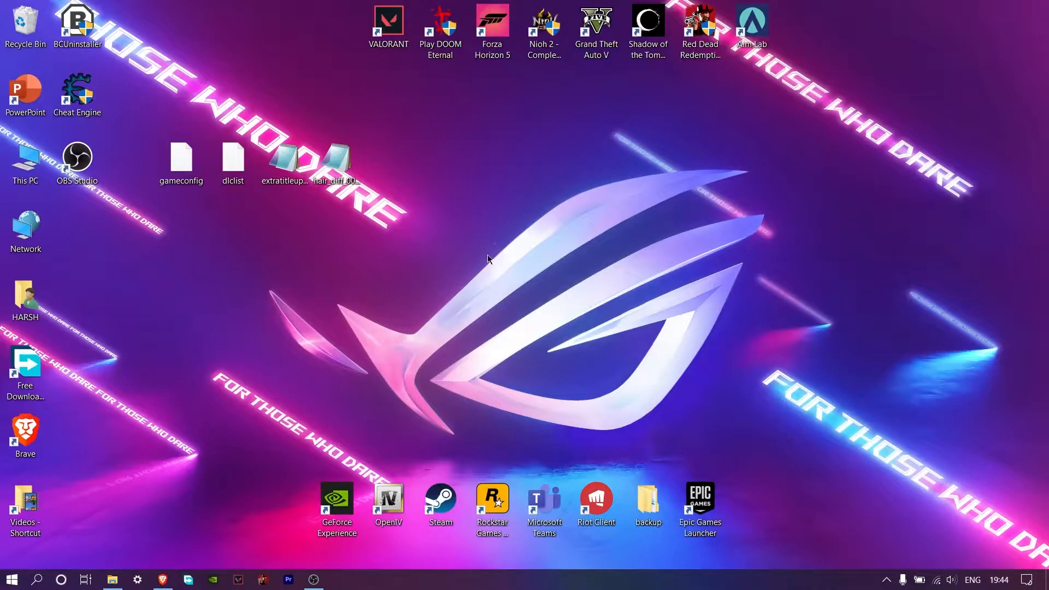
pyautogui.moveTo(464, 262)
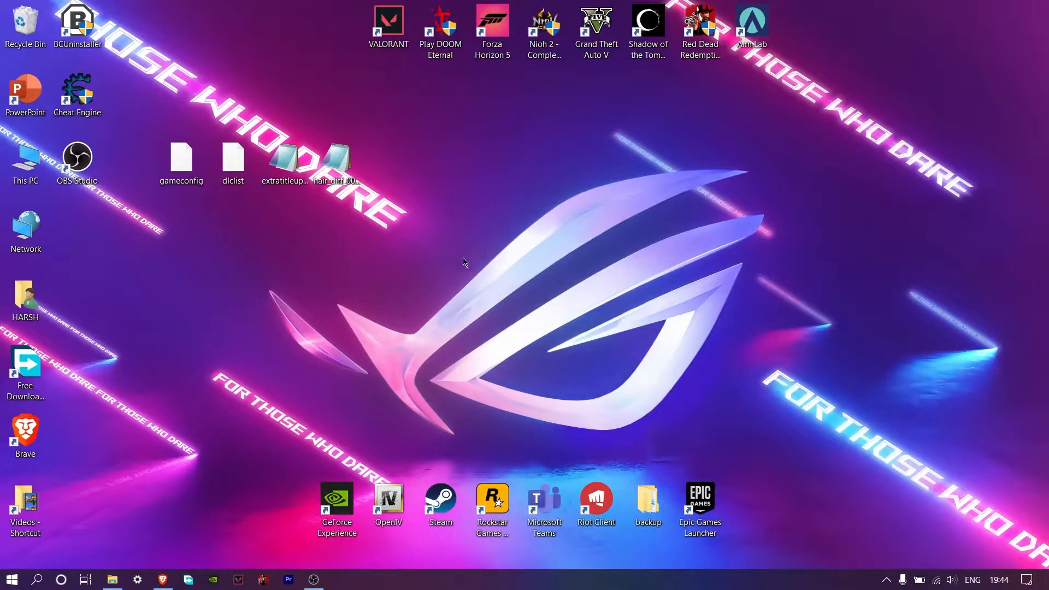
pyautogui.moveTo(439, 277)
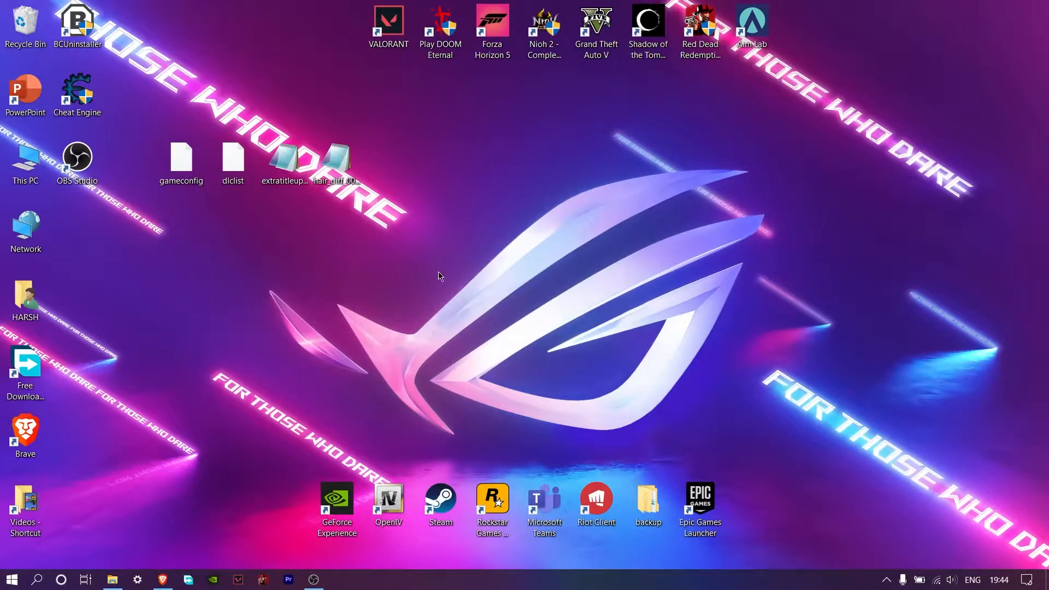
pyautogui.moveTo(448, 312)
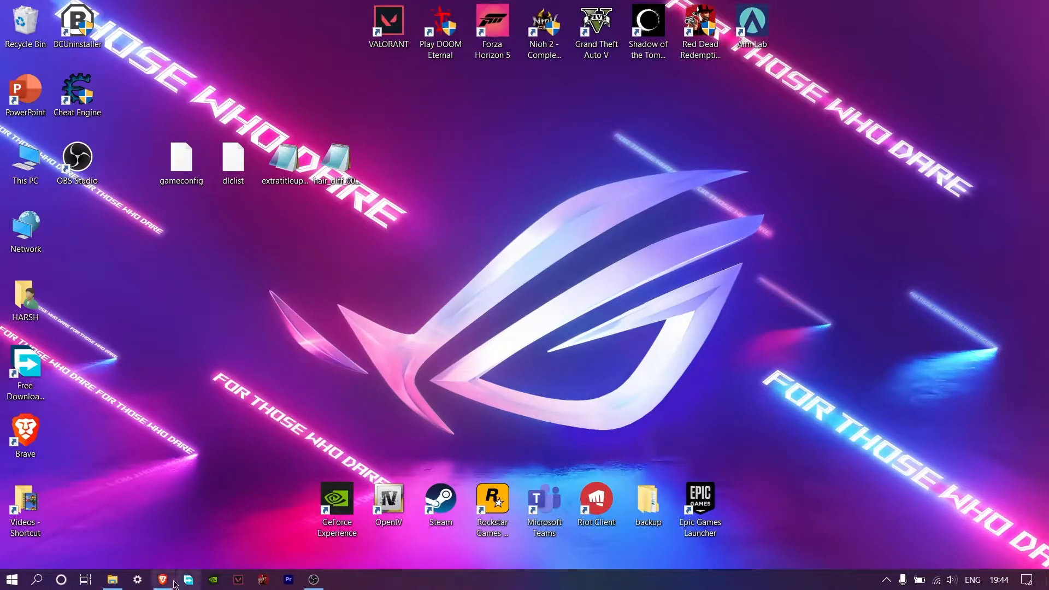
# Review the Download section on reshade.me, then bring up the Downloads folder with the setup file.
pyautogui.click(164, 579)
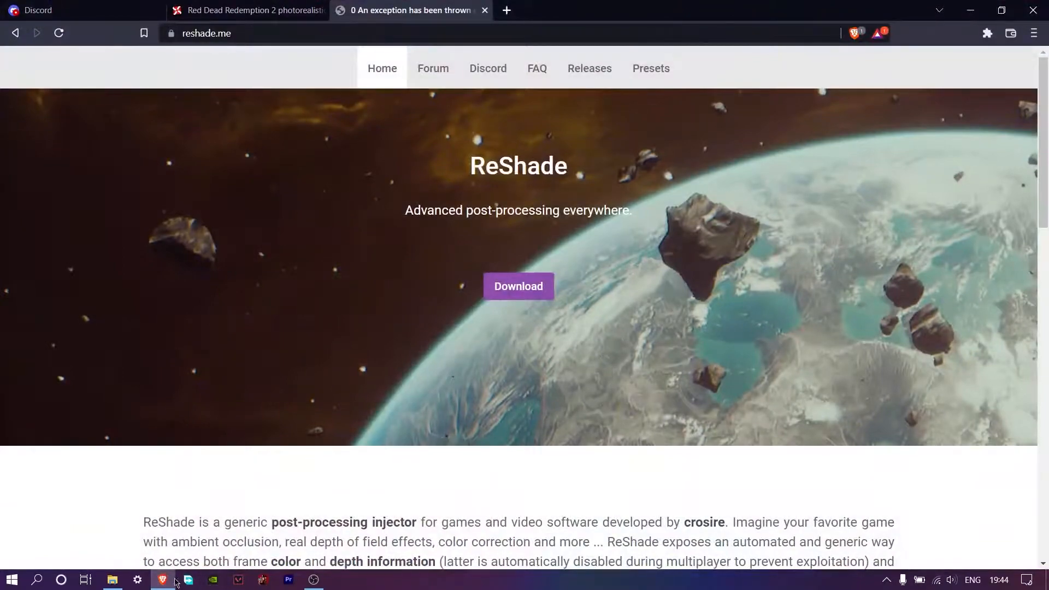
pyautogui.moveTo(162, 579)
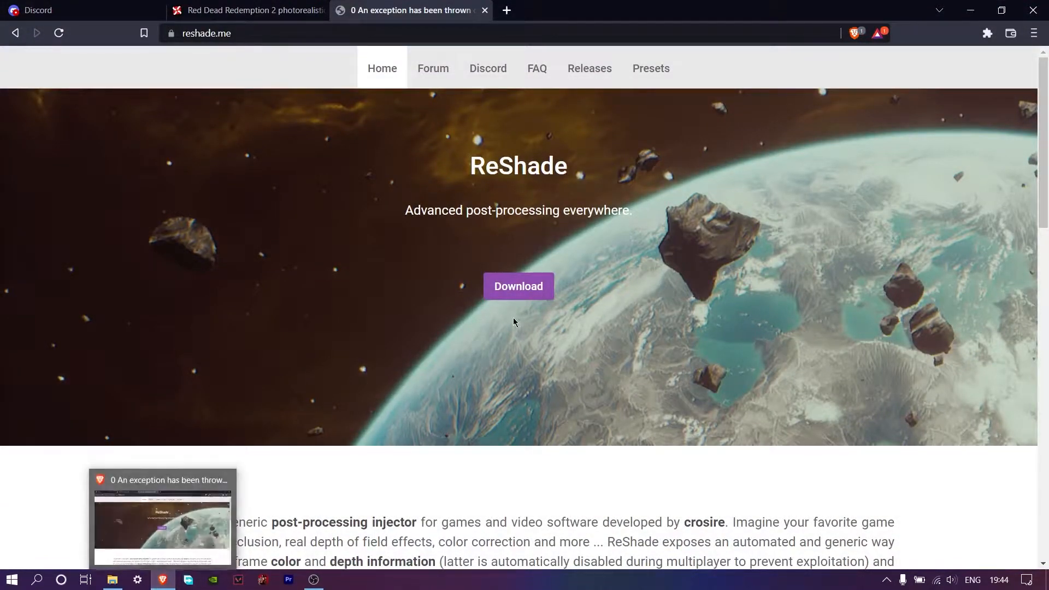
pyautogui.scroll(-3)
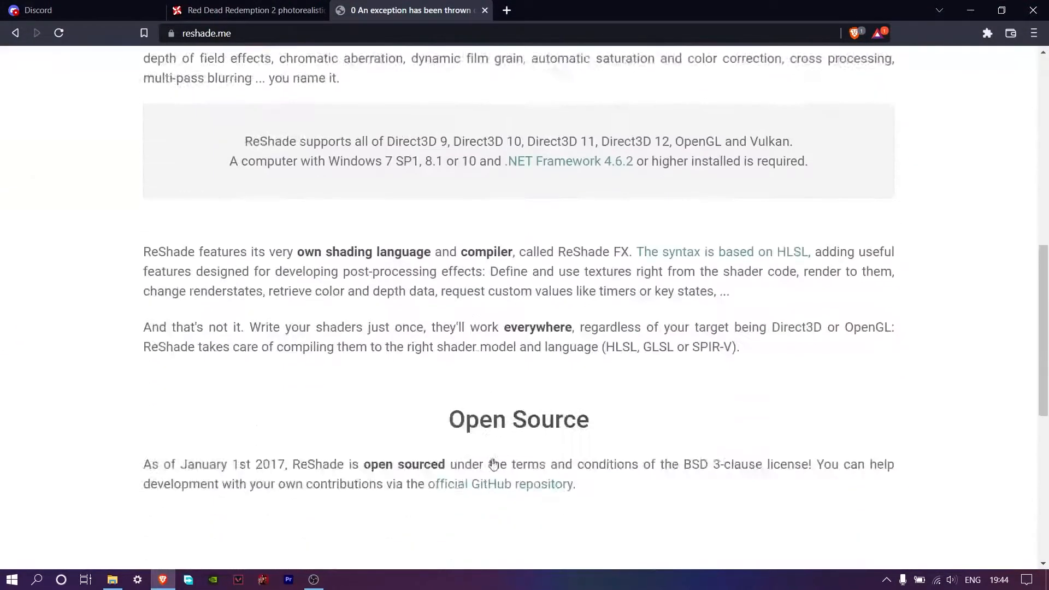
pyautogui.scroll(-3)
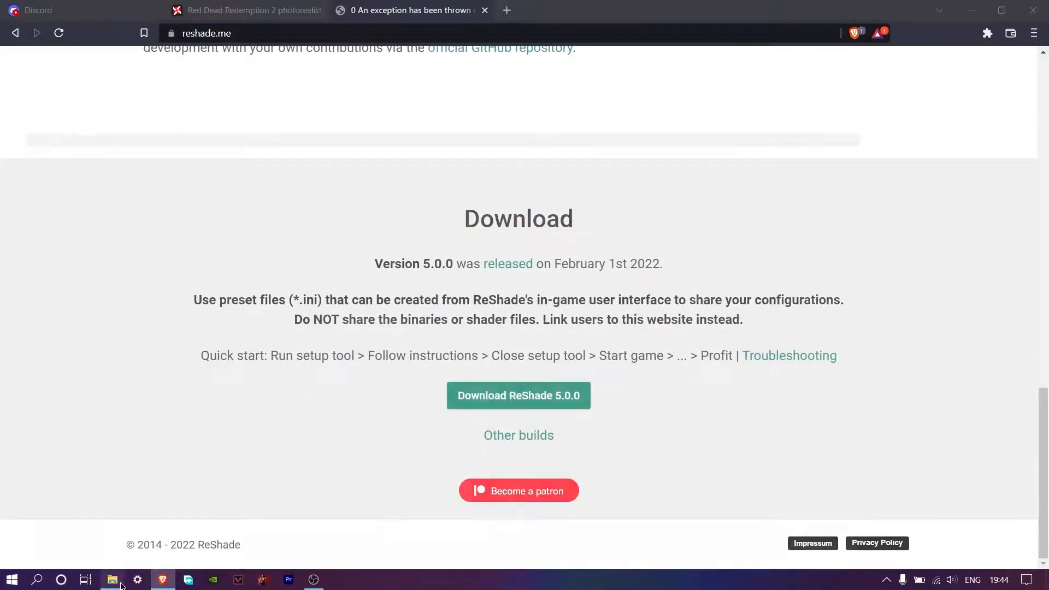
pyautogui.click(113, 579)
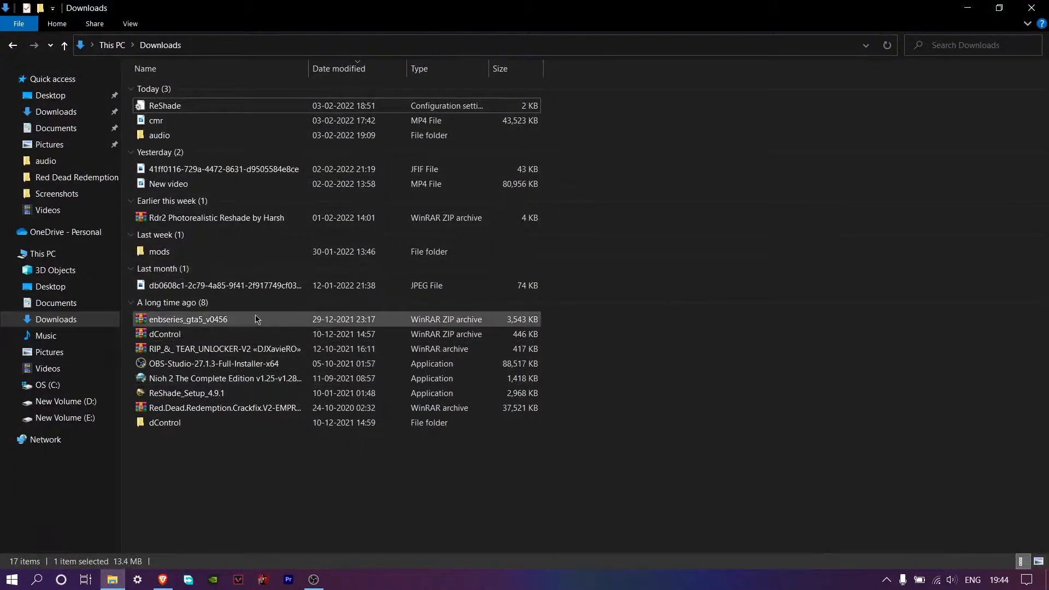
pyautogui.moveTo(189, 396)
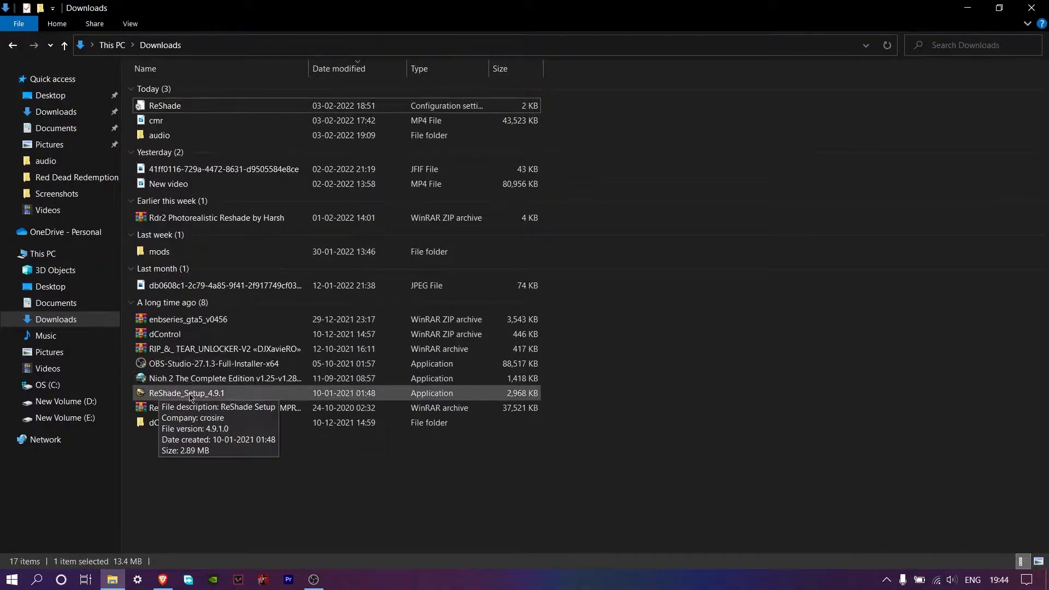
# Run ReShade_Setup_4.9.1, install for the game with Direct3D 10/11/12 and all effect packages, then close it.
pyautogui.doubleClick(186, 392)
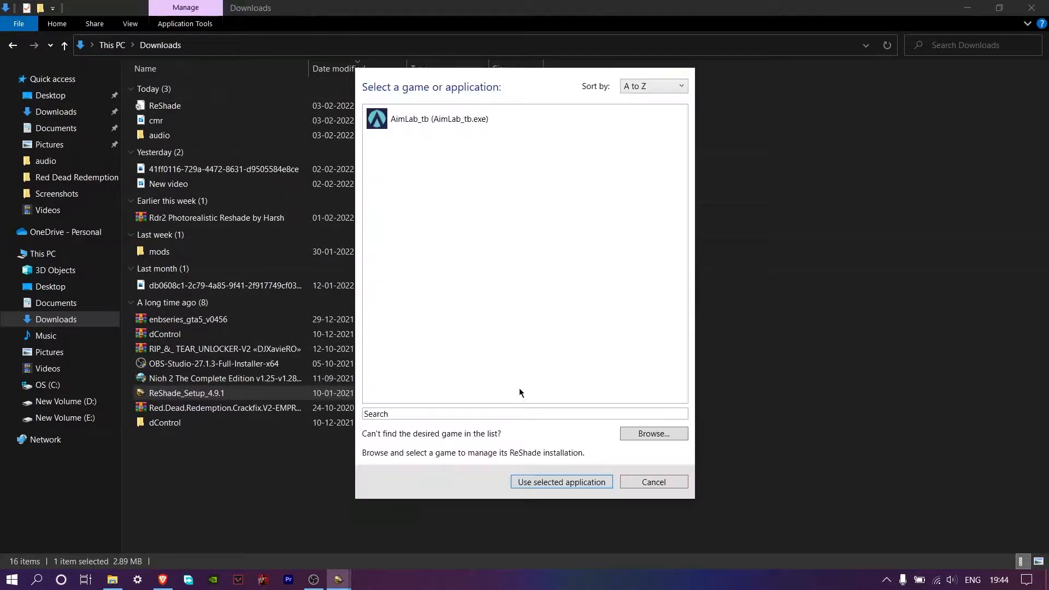
pyautogui.click(654, 434)
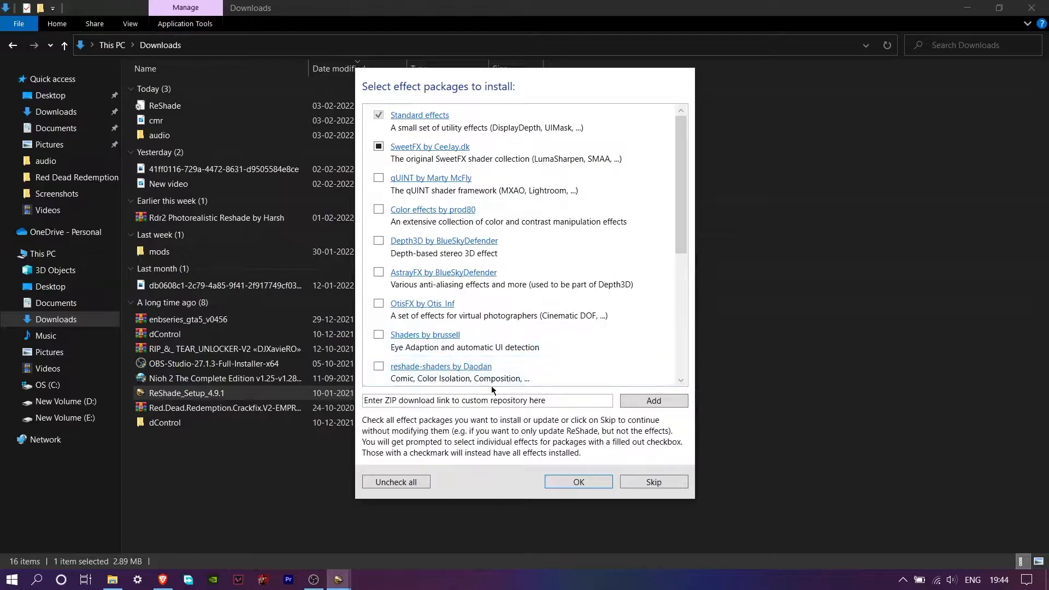
pyautogui.click(396, 481)
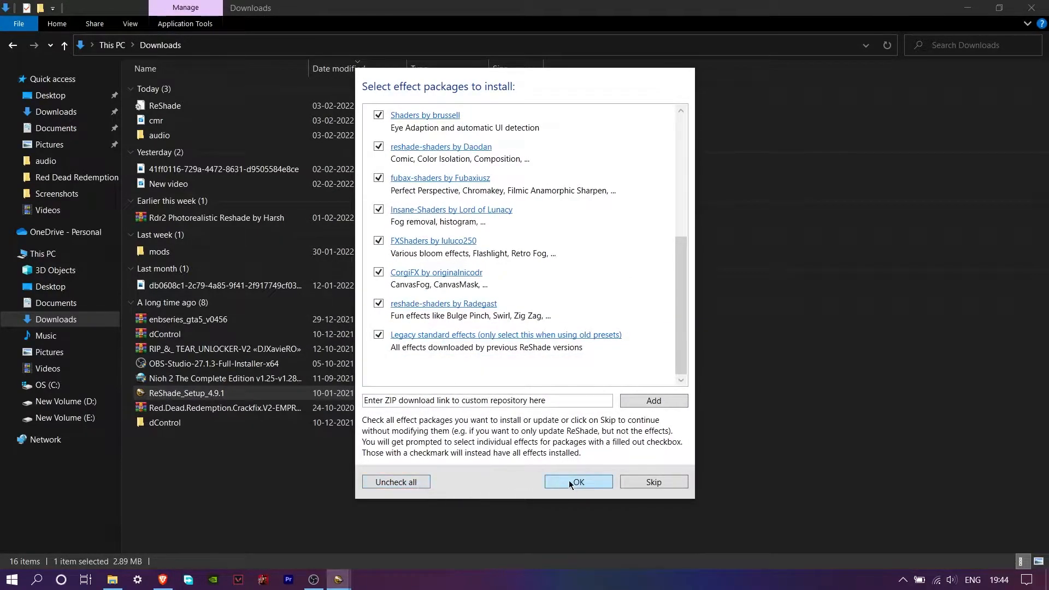
pyautogui.click(578, 480)
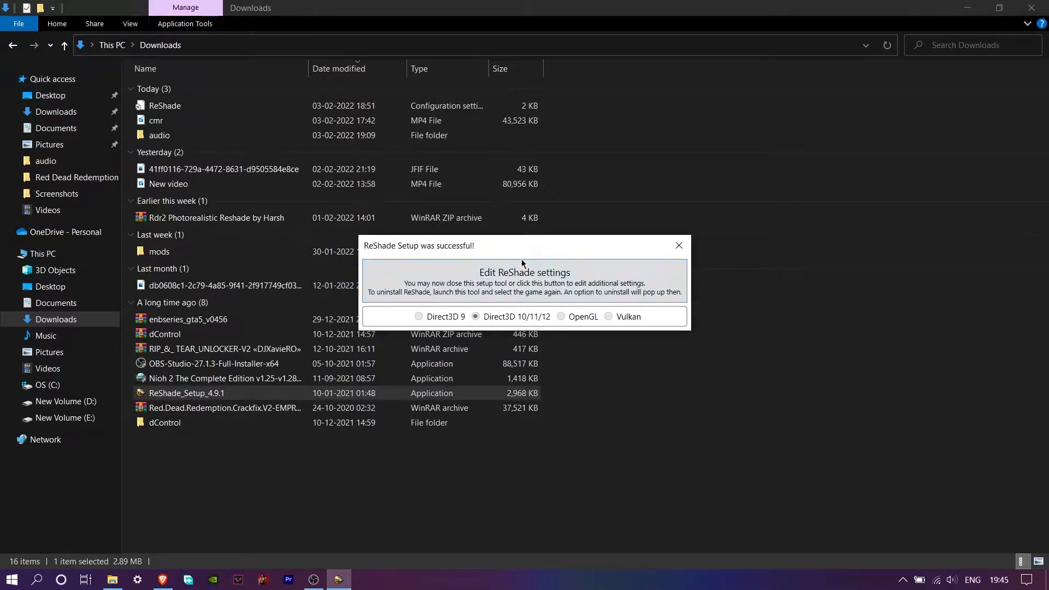
pyautogui.click(679, 244)
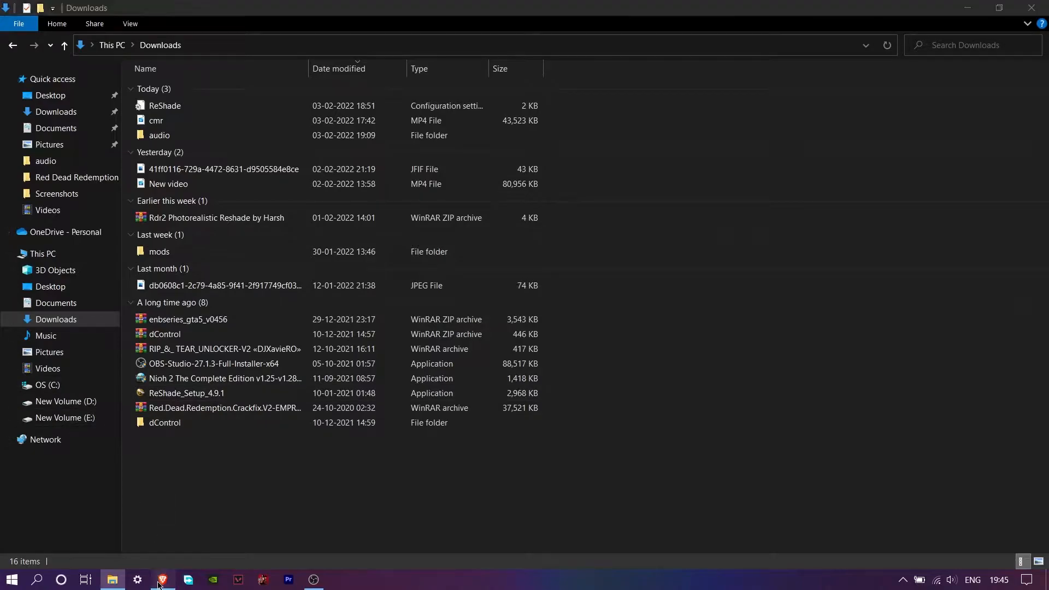
# Manually download the Rdr2 Photorealistic Reshade preset from its Nexus Mods Files page.
pyautogui.click(162, 579)
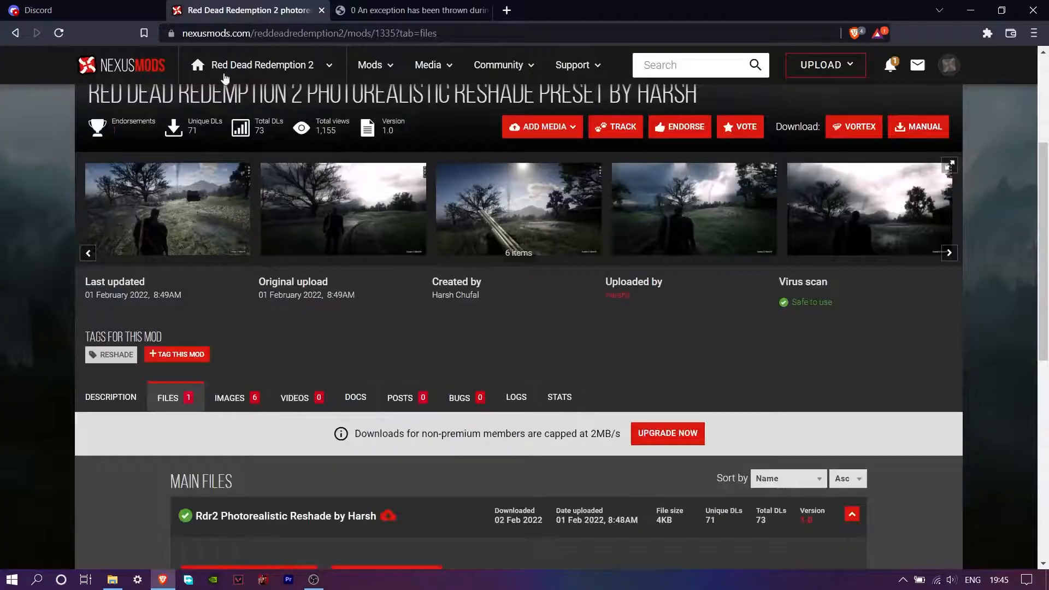
pyautogui.scroll(-3)
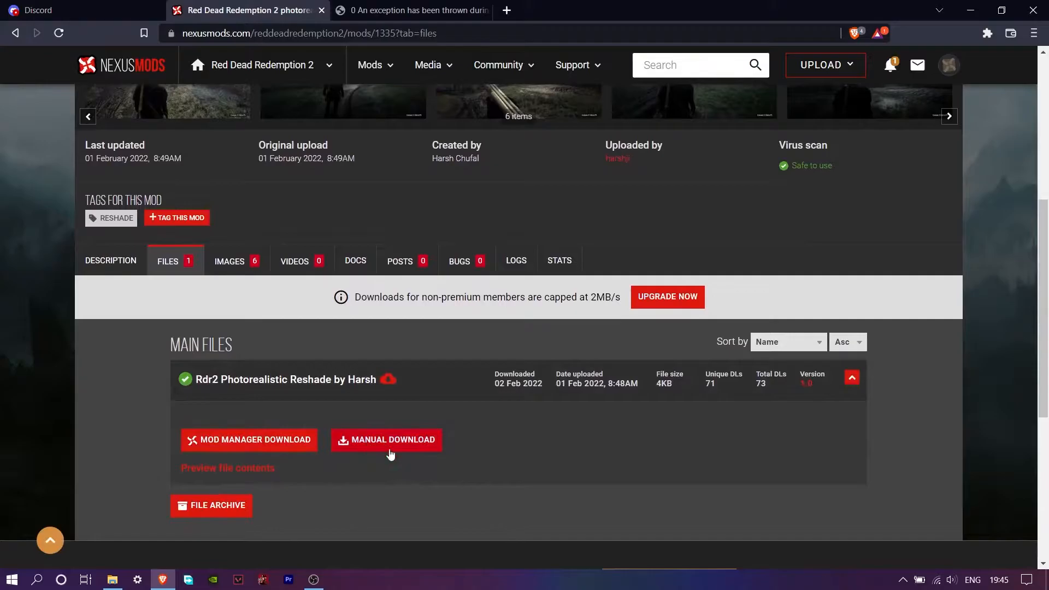
pyautogui.click(112, 579)
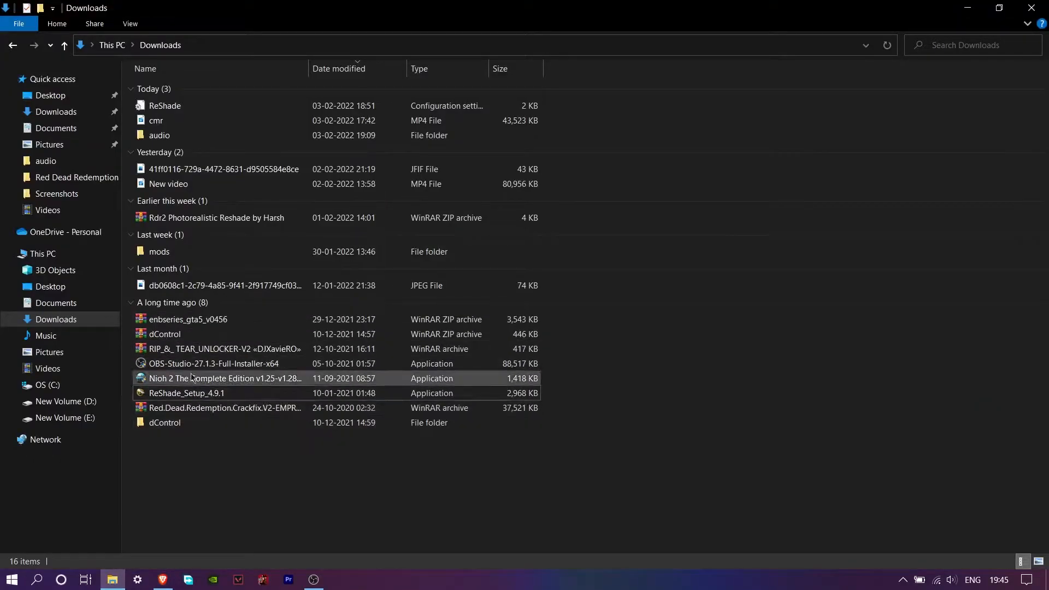
# Open the downloaded photorealistic preset archive from the Downloads folder.
pyautogui.doubleClick(214, 218)
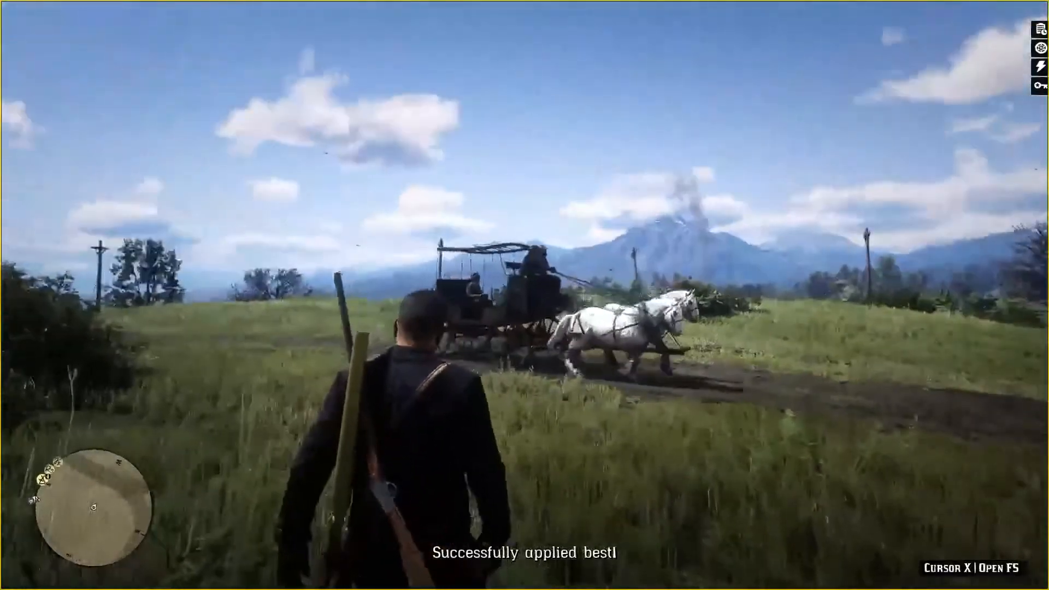
# Bring up the ReShade overlay (Home) showing the Rdr2 Photorealistic Reshade by Harsh preset loaded.
pyautogui.press('Home')
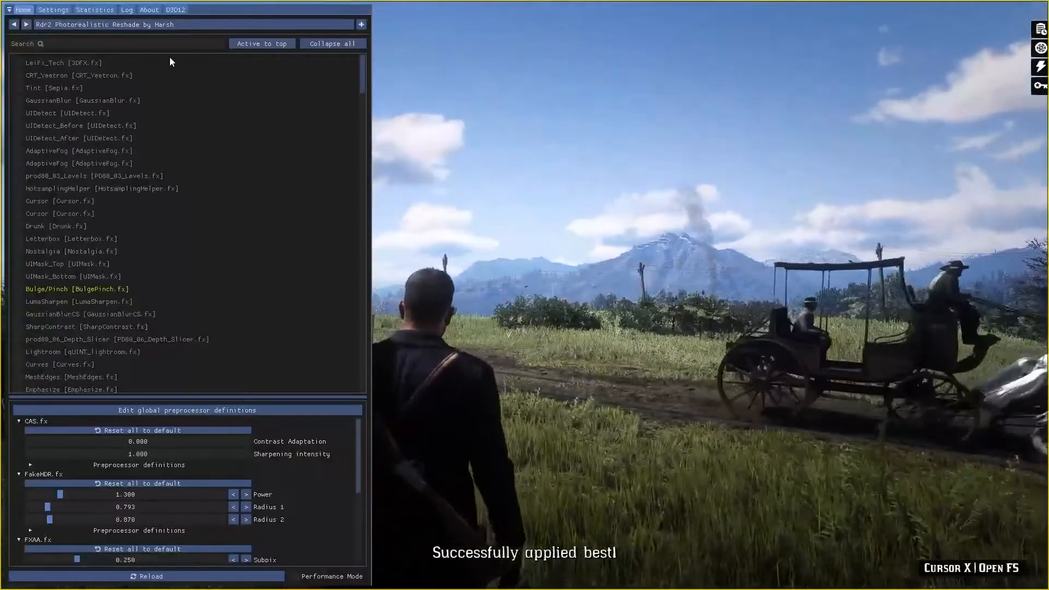